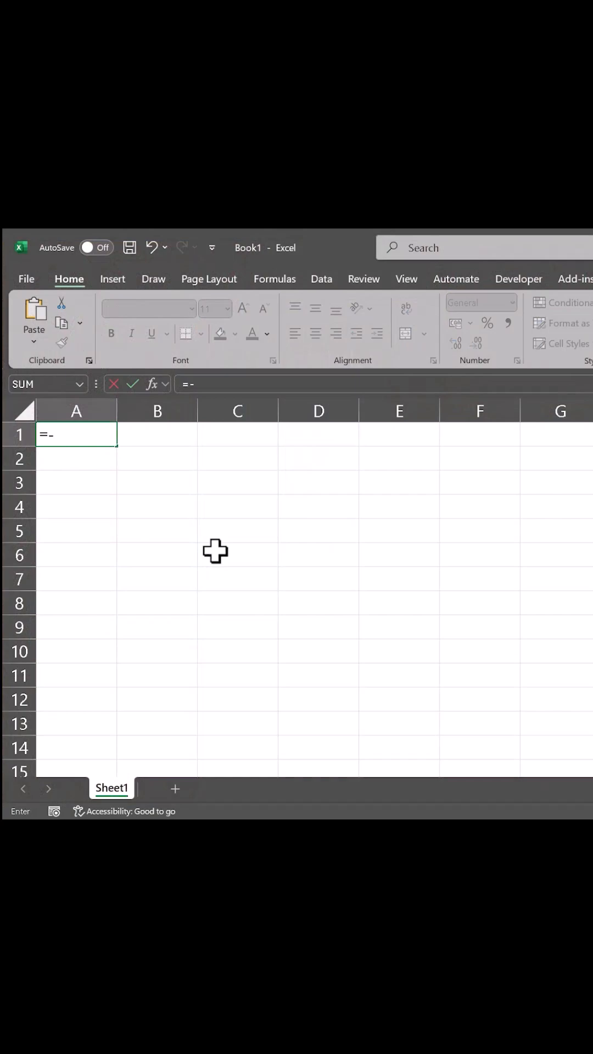
Enter the formula =-1^2 in cell A1.
{"action": "type", "text": "1^2"}
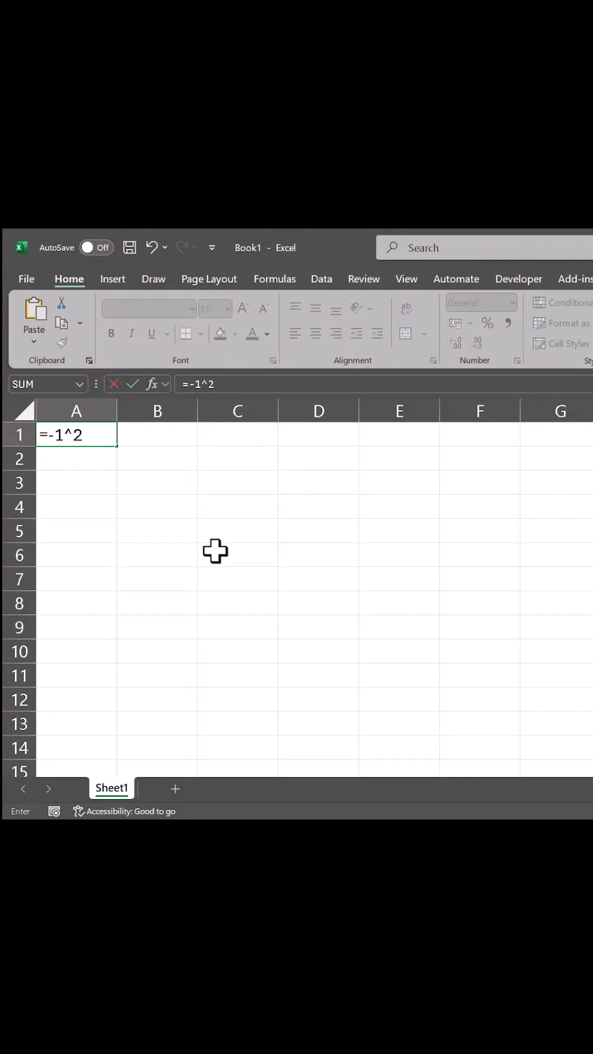
{"action": "key", "text": "enter"}
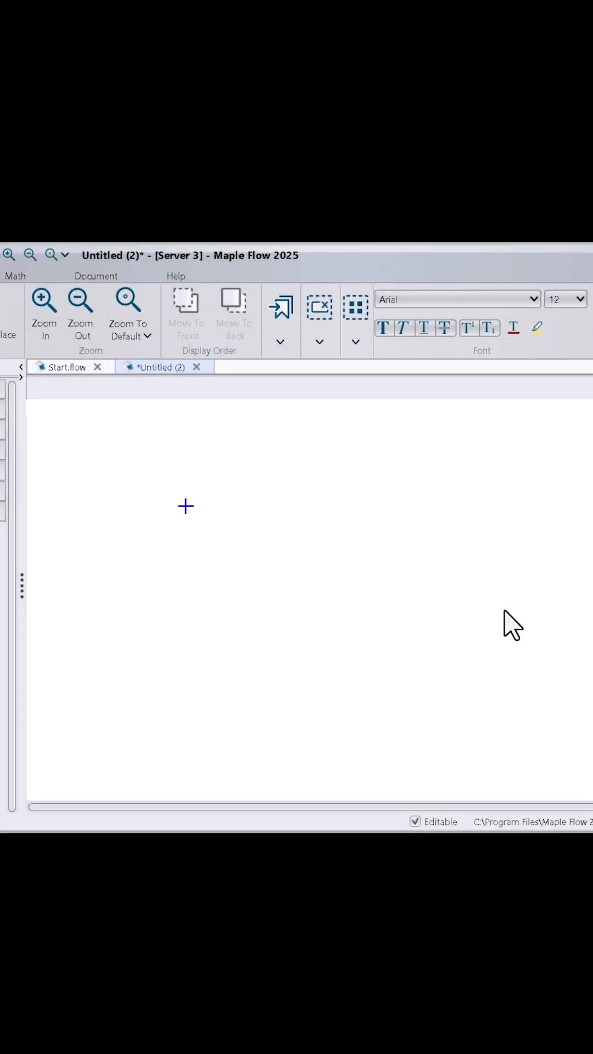
Start typing the expression -1 in the blank Maple Flow worksheet.
{"action": "type", "text": "-1^2"}
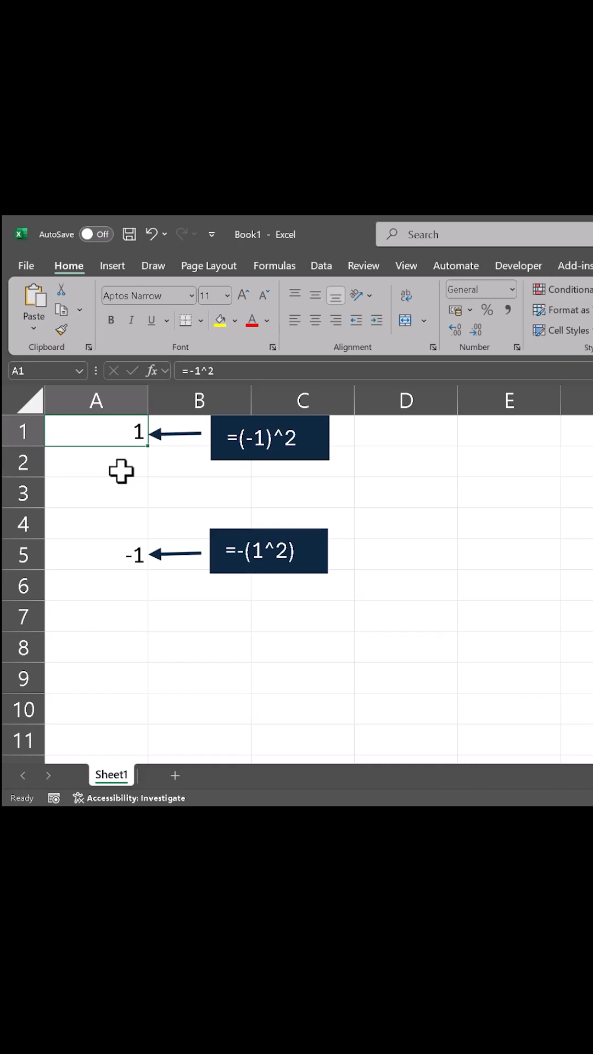
{"action": "mouse_move", "coordinate": [124, 469]}
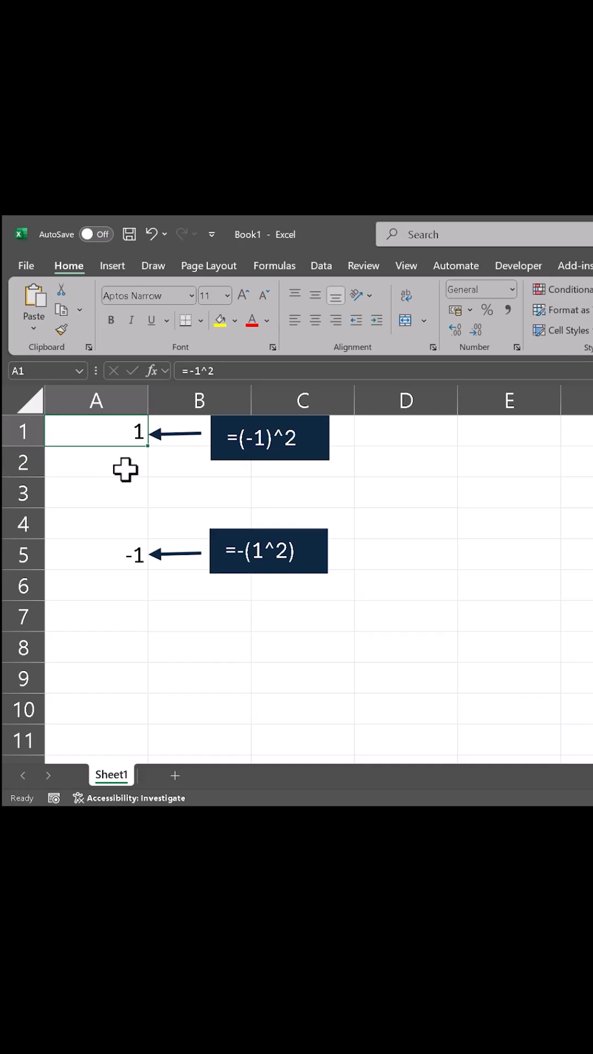
Select cell A5 to reveal its formula =-(1^2) returning -1.
{"action": "left_click", "coordinate": [96, 553]}
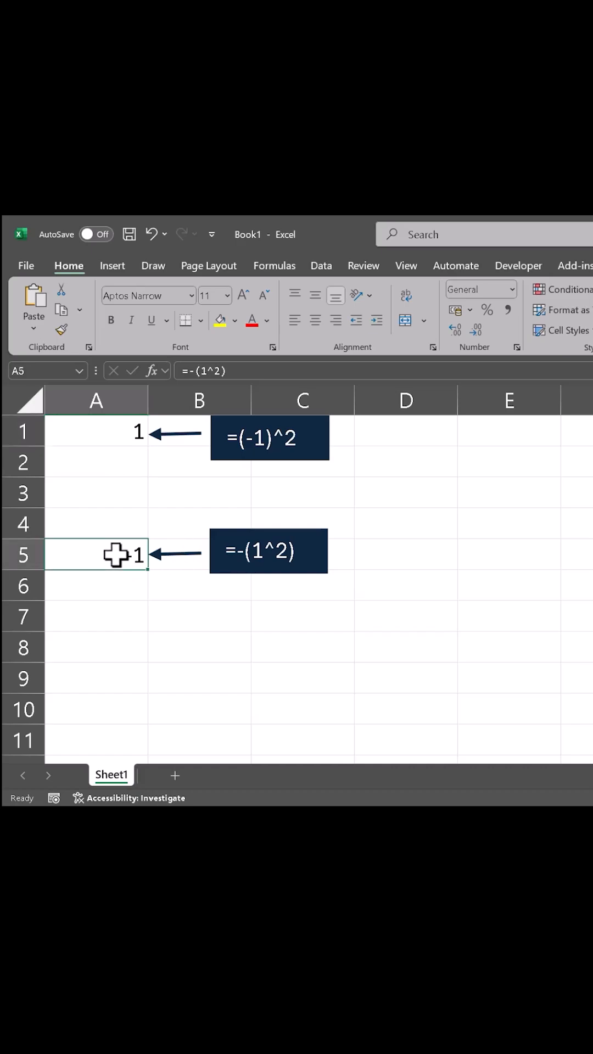